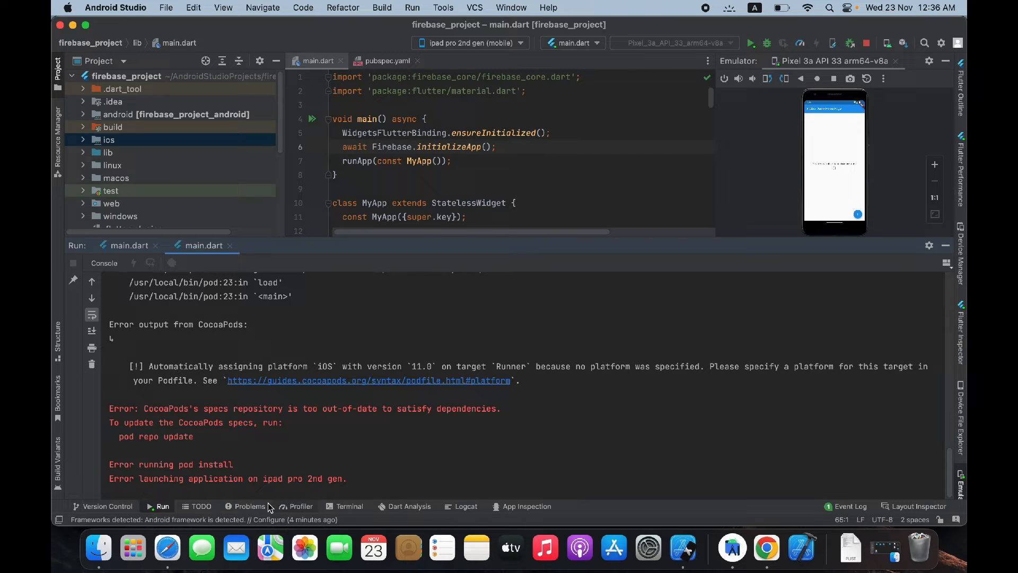
Step: Run flutter clean in the Terminal to clear the project's build files
left_click(349, 506)
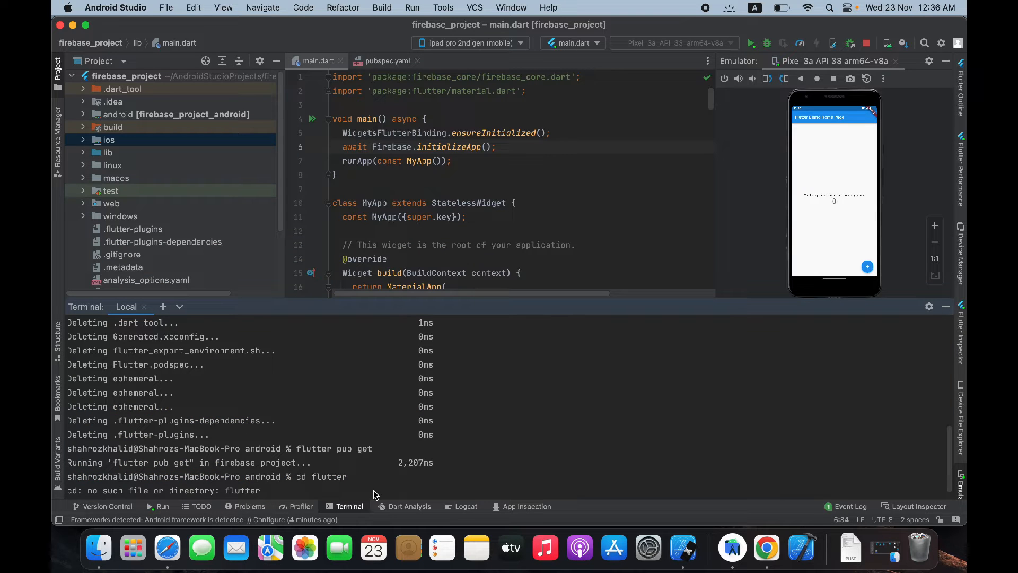
type("fl")
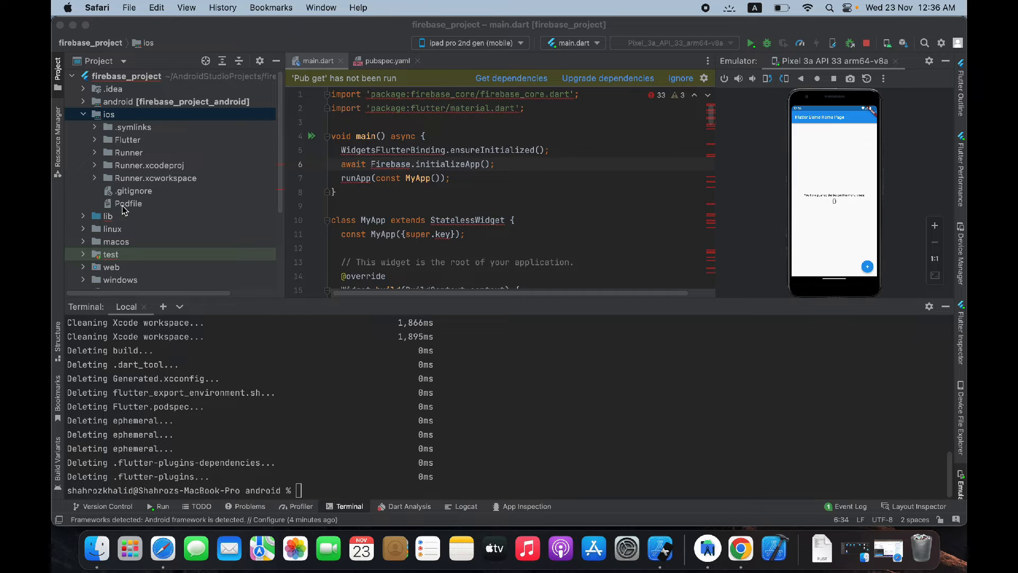
Step: Act on the Podfile, then run flutter pub get to fetch package dependencies
right_click(129, 204)
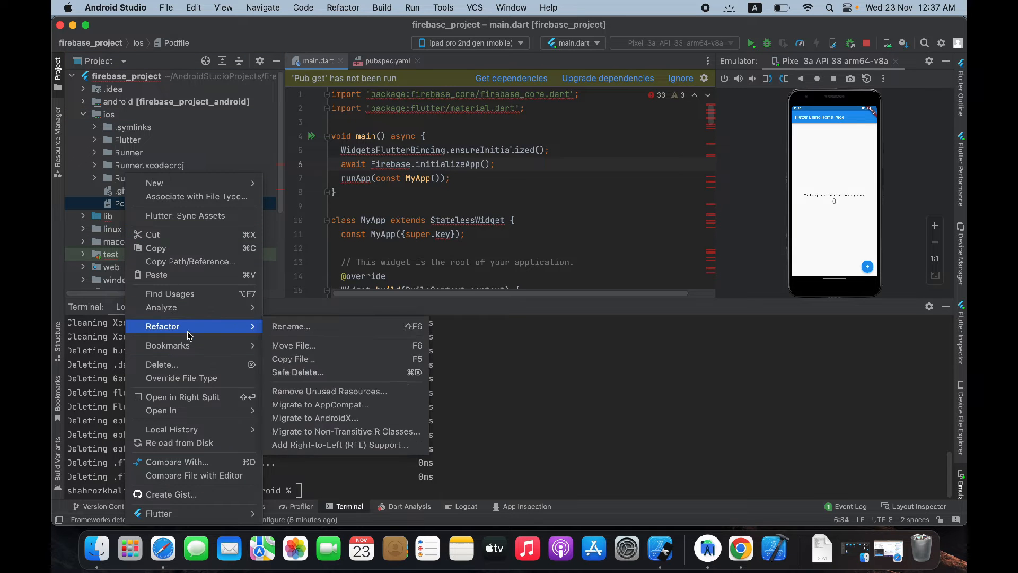
mouse_move(161, 364)
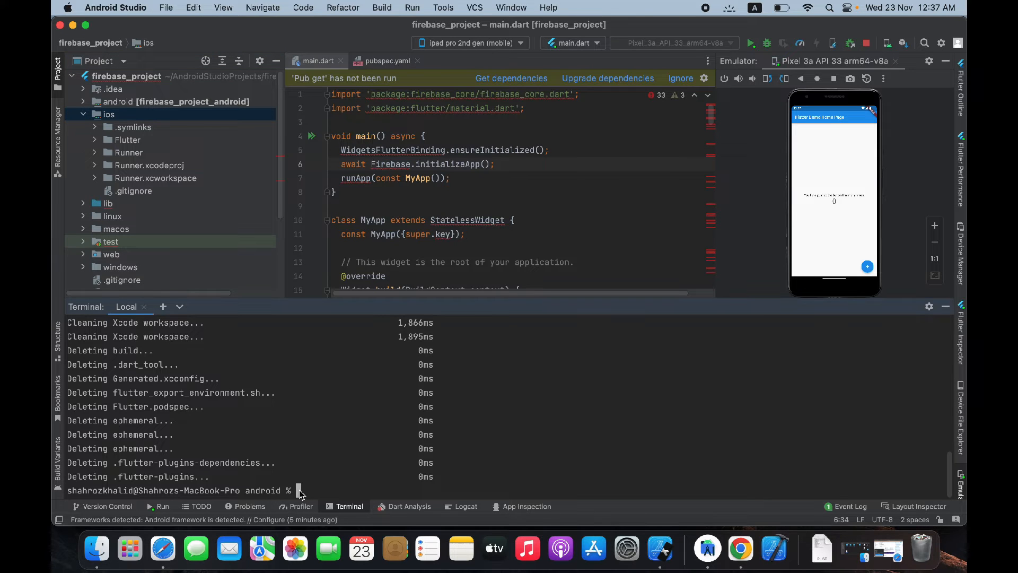
type("flutter pub get")
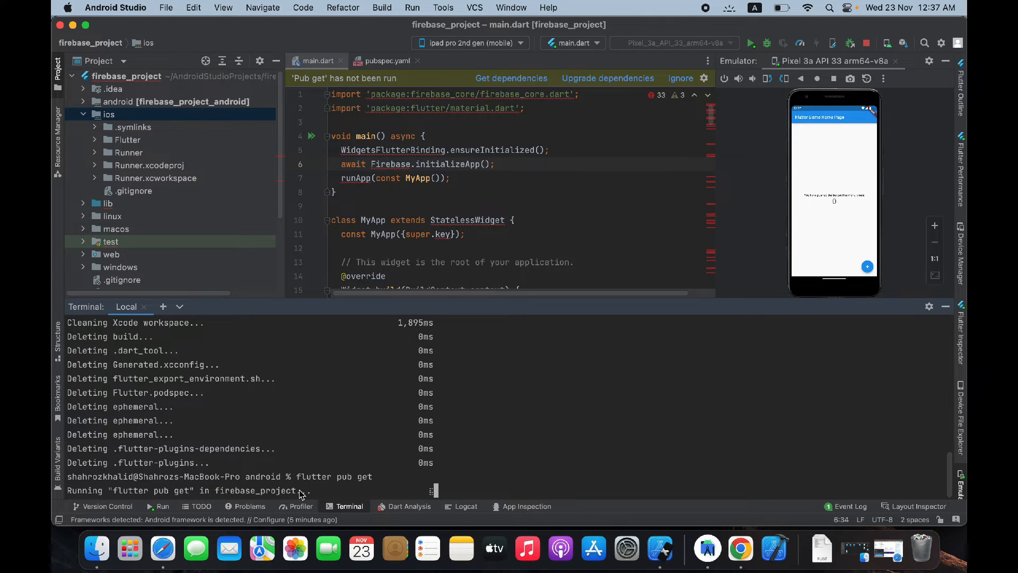
mouse_move(379, 466)
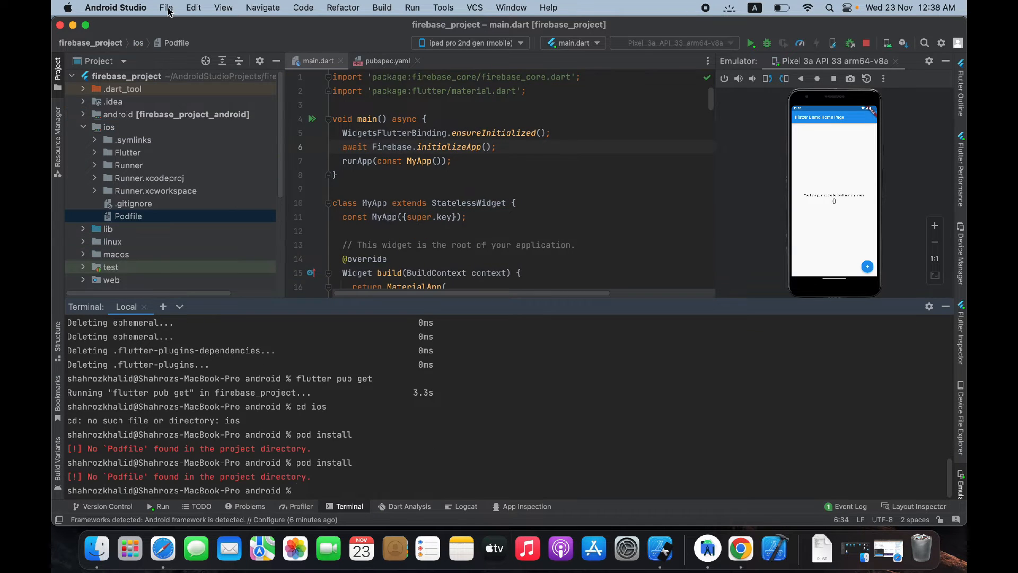
Step: Invalidate Caches and Restart from the File menu, returning to the reopened firebase_project
left_click(167, 8)
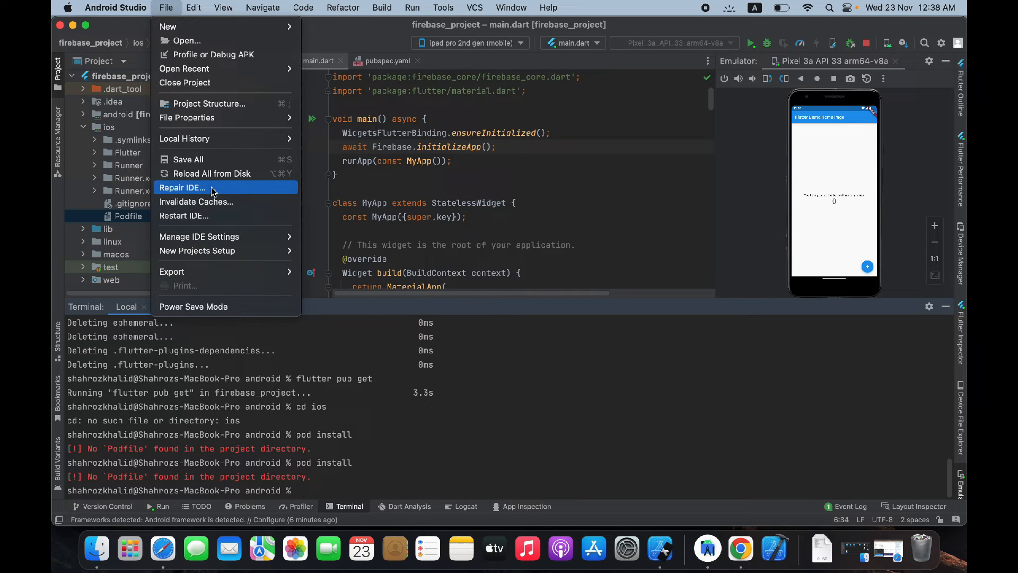
mouse_move(197, 201)
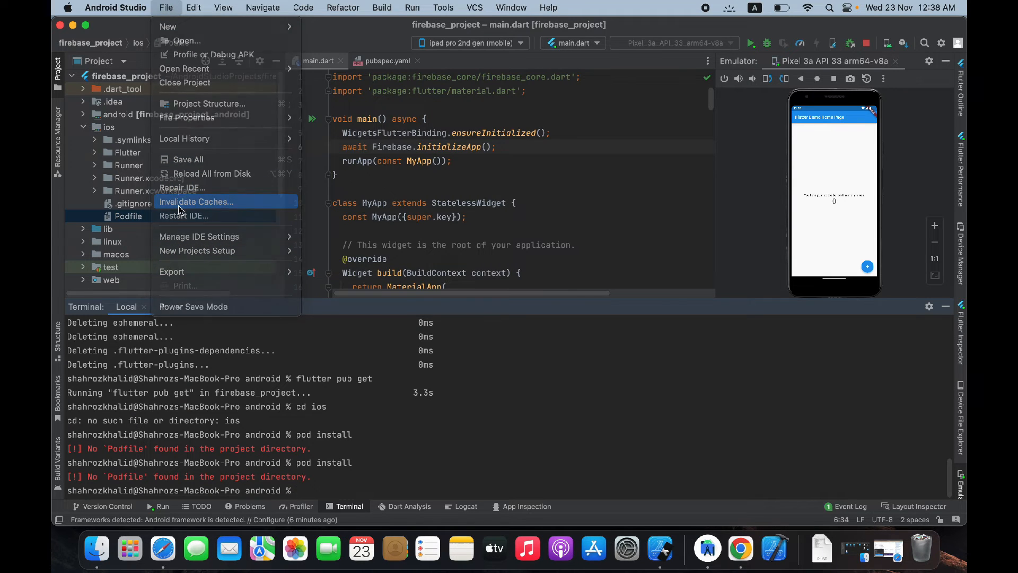
left_click(197, 201)
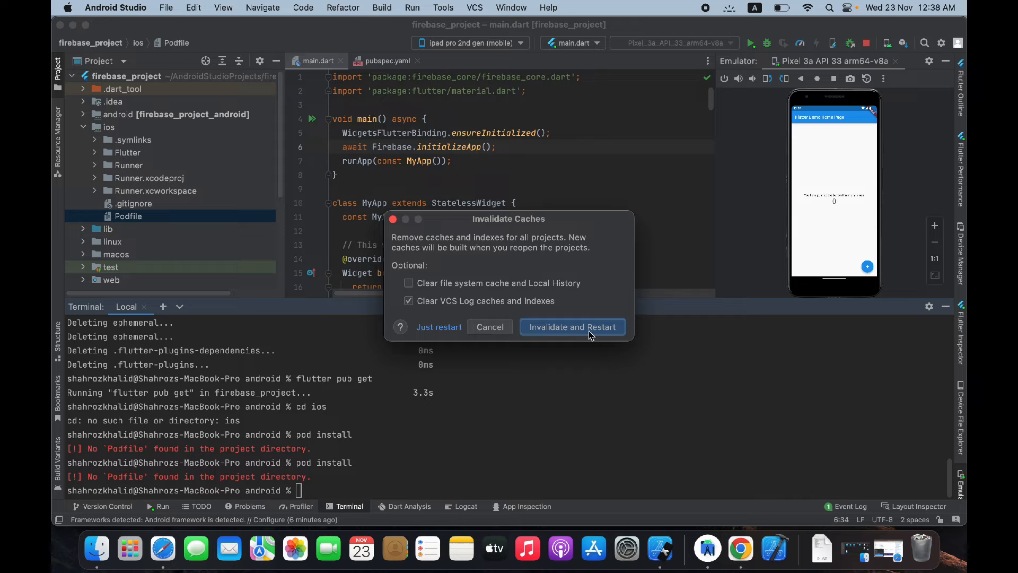
left_click(571, 327)
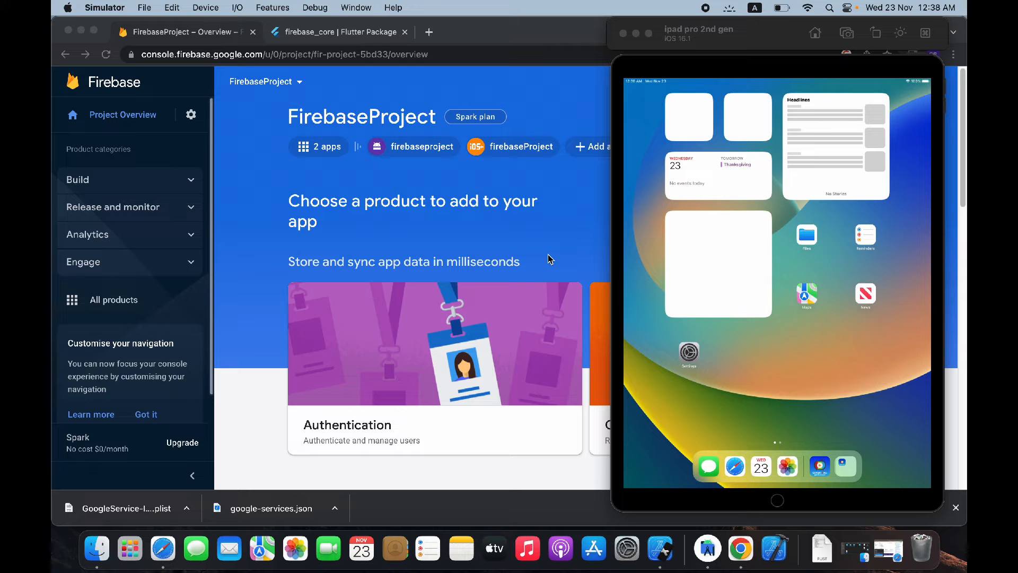
left_click(707, 548)
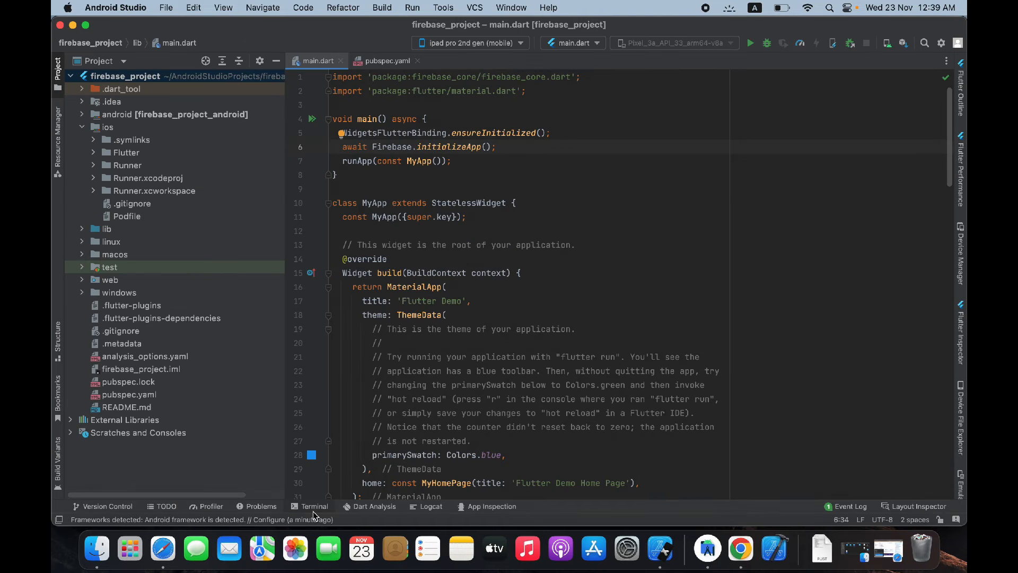
Step: Run flutter pub get, cd into ios and pod install in the Terminal
left_click(313, 506)
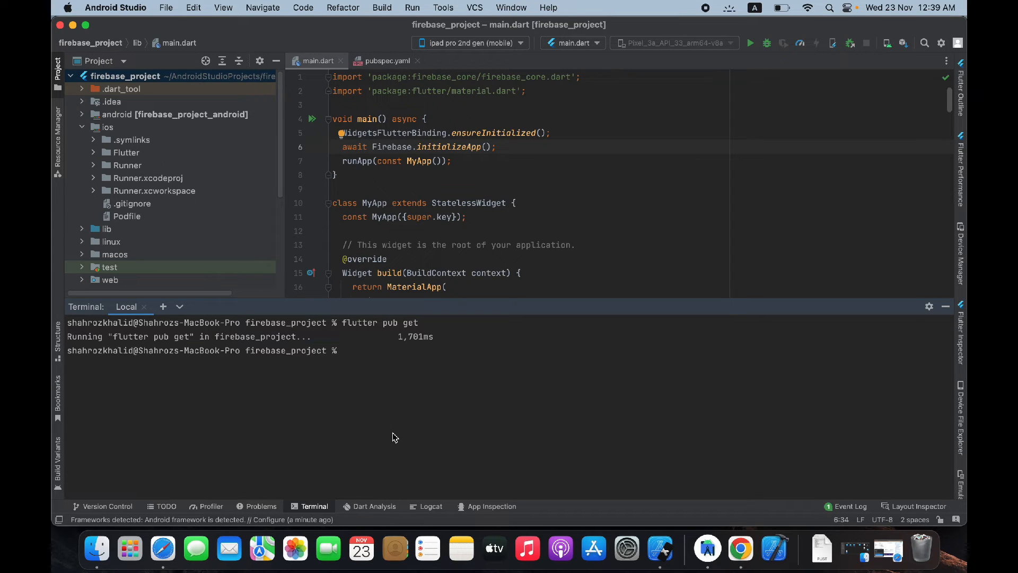
type("cd")
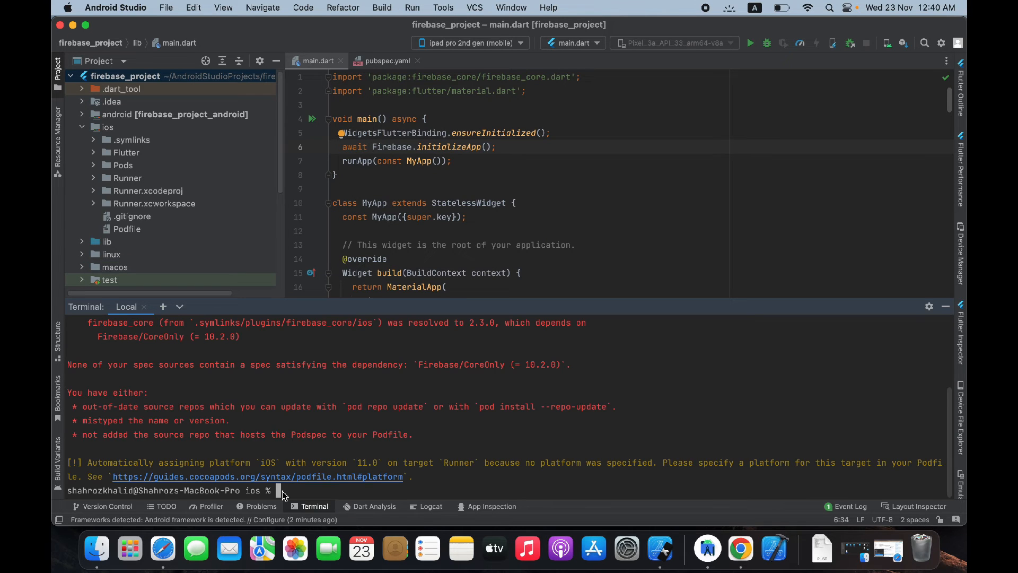
Step: Run pod repo update and pod install so the app launches on the iPad Pro simulator
type("pod rp")
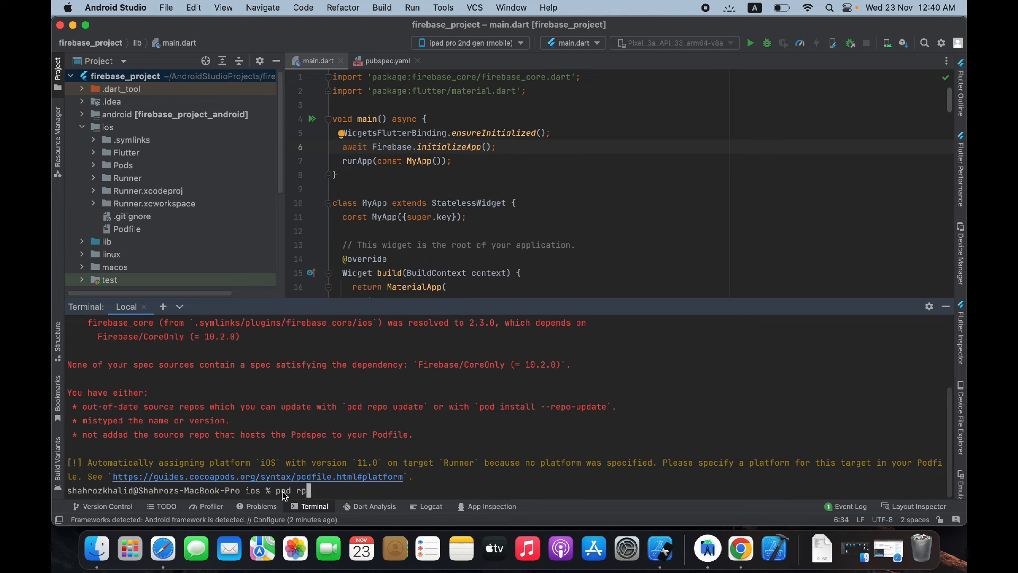
type("repo update")
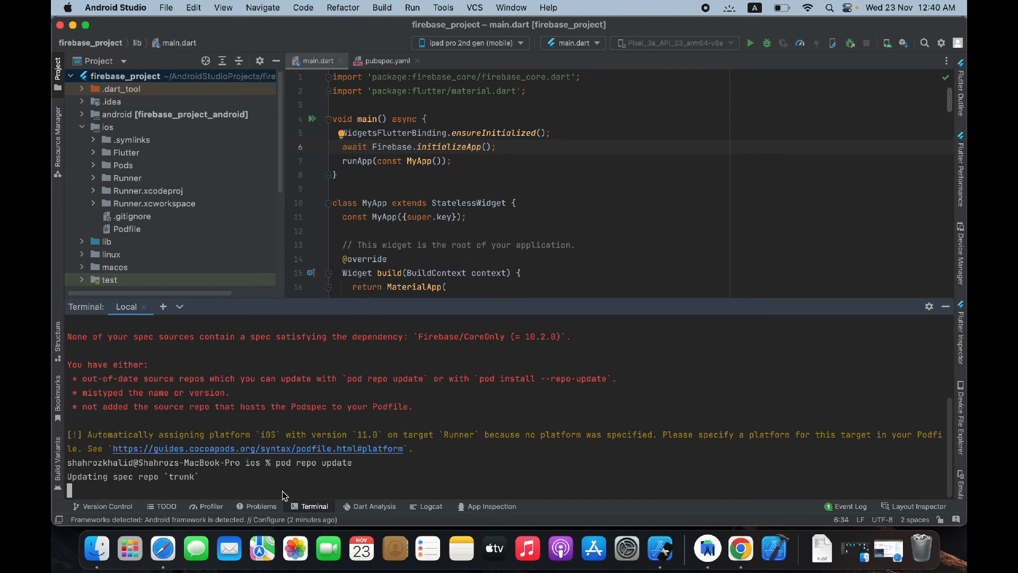
mouse_move(396, 484)
type("pod install")
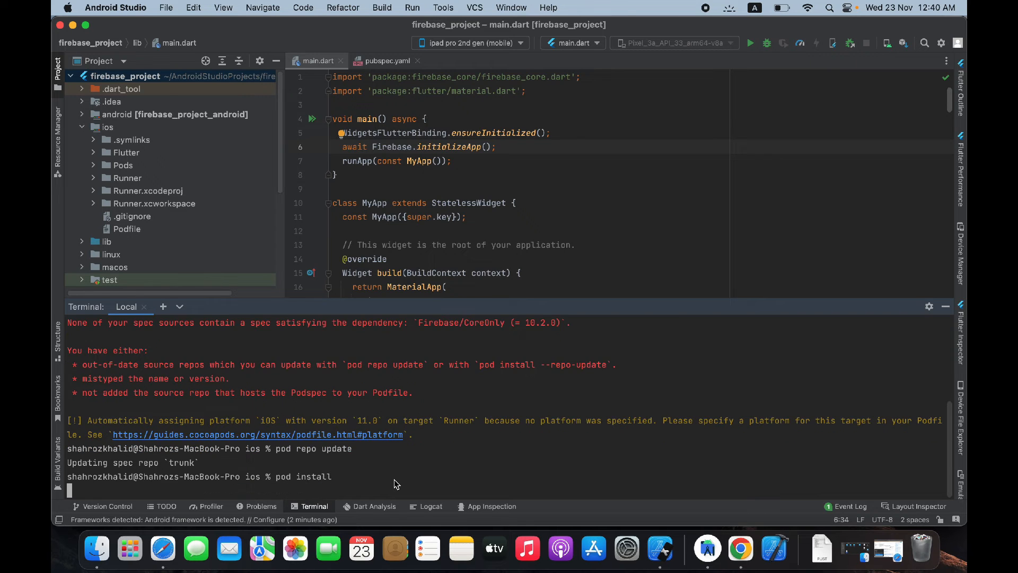
scroll("down", 3)
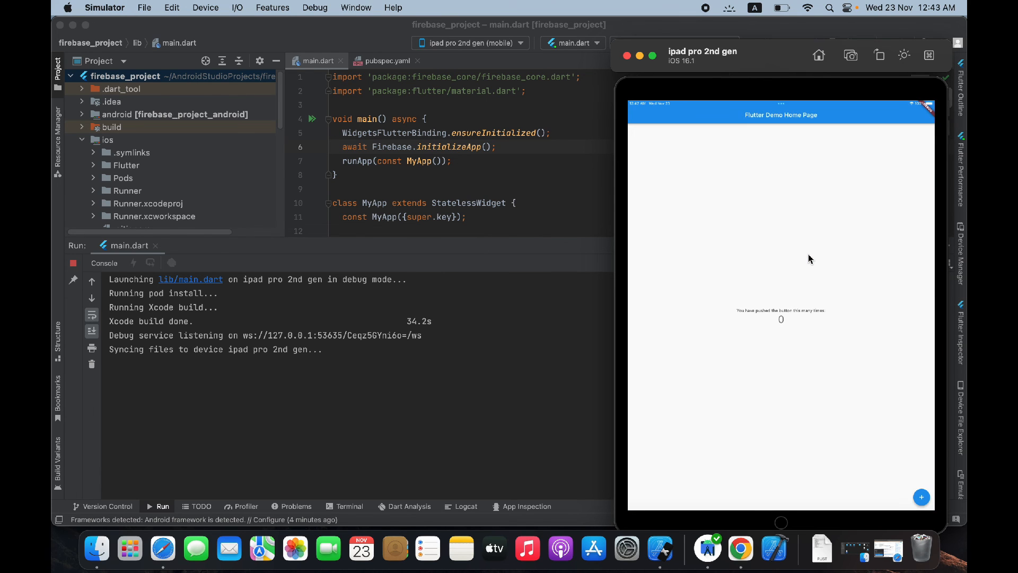
mouse_move(783, 351)
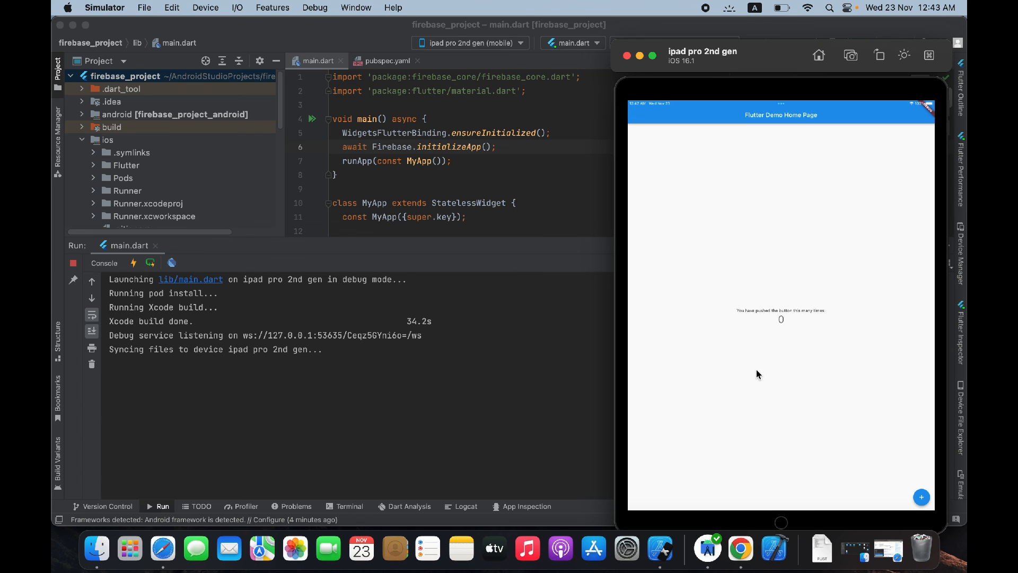
mouse_move(718, 92)
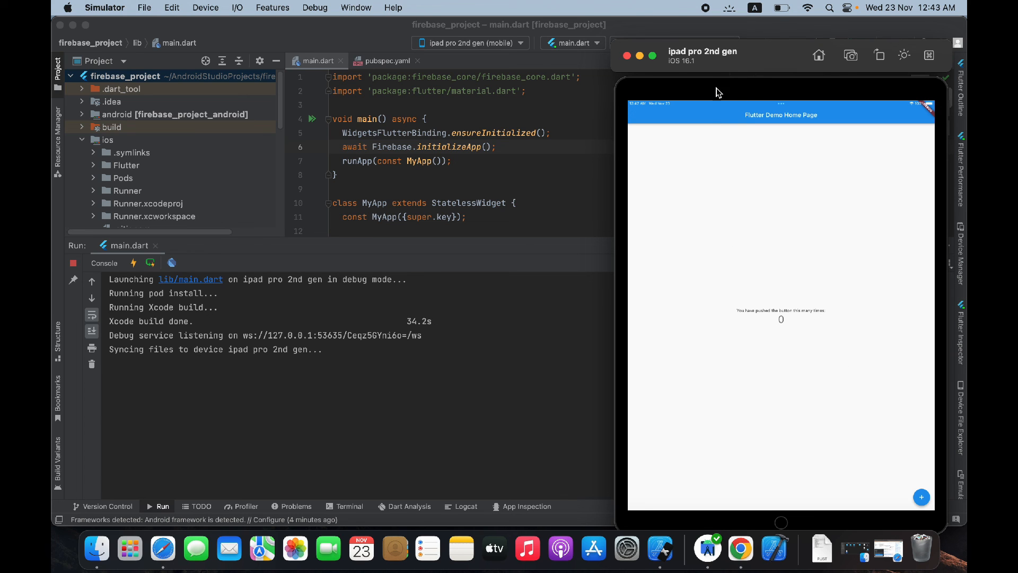
mouse_move(333, 279)
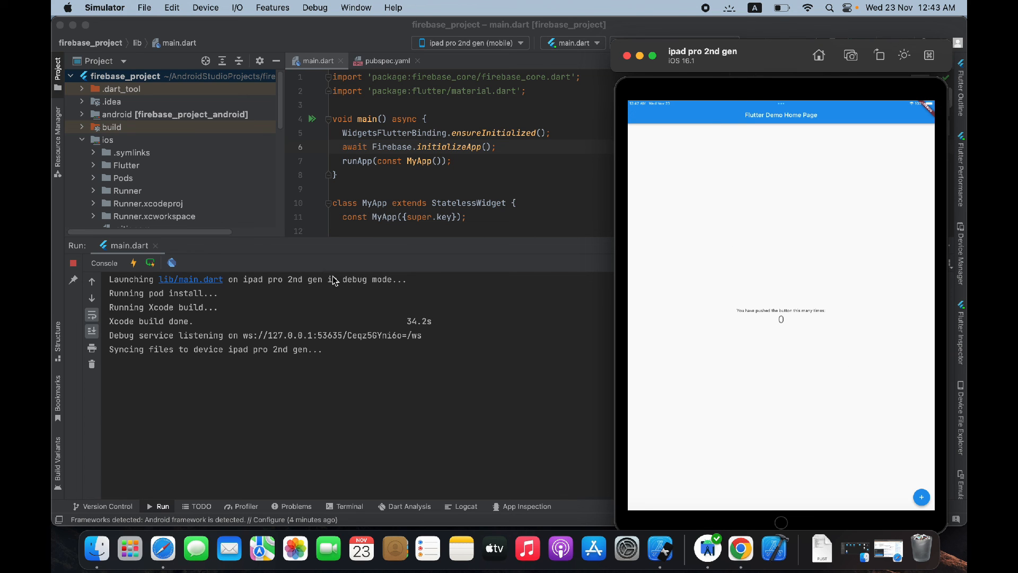